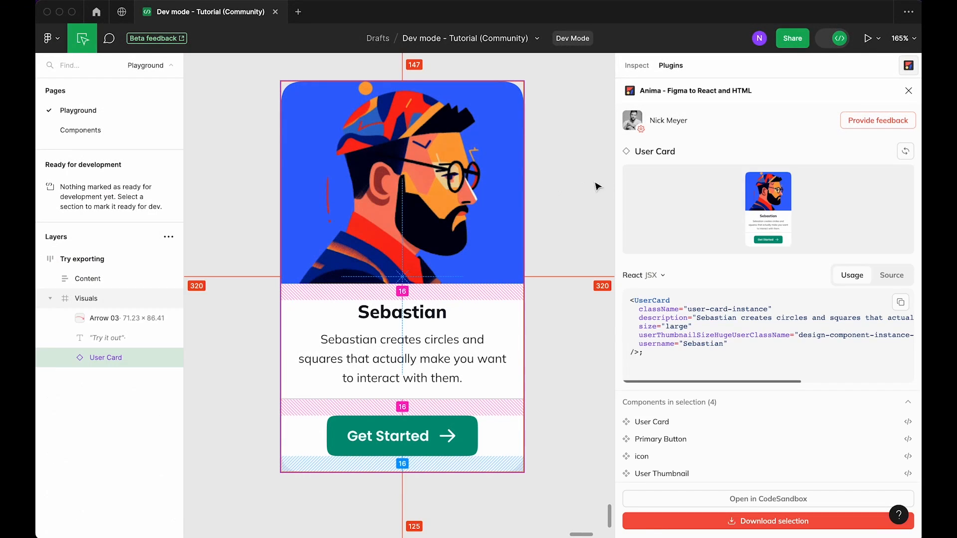
View the User Card's Source in Anima, check style.css, and copy the index.jsx code
{"action": "left_click", "coordinate": [891, 275]}
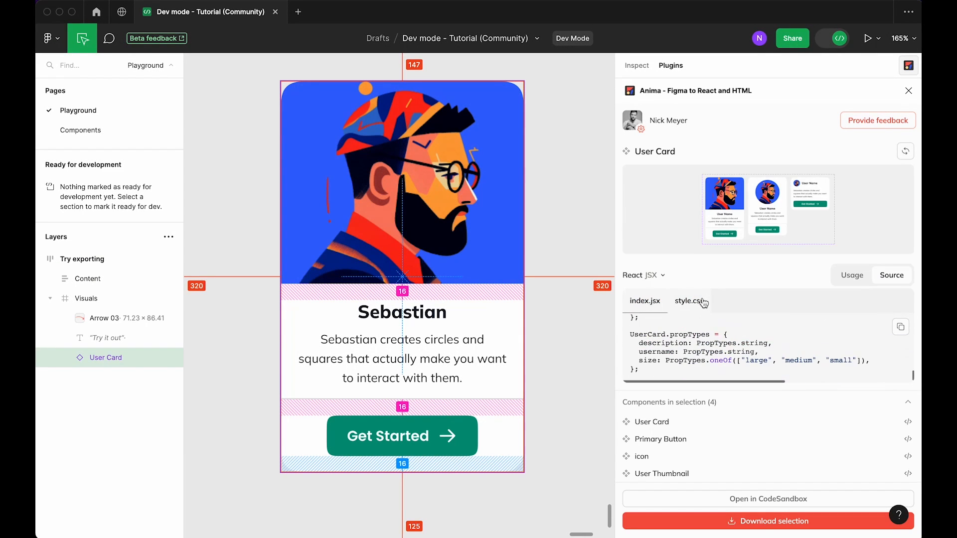
{"action": "left_click", "coordinate": [689, 301]}
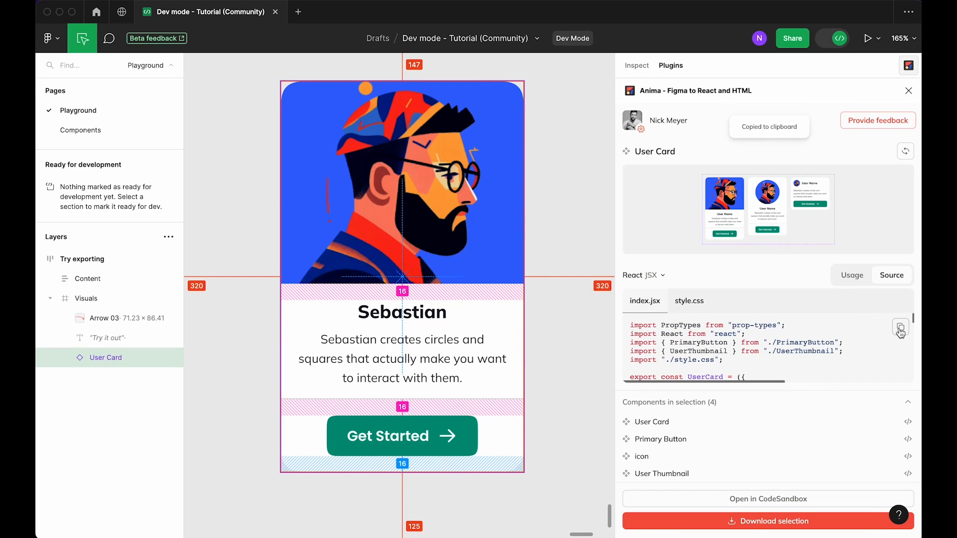
{"action": "left_click", "coordinate": [773, 521]}
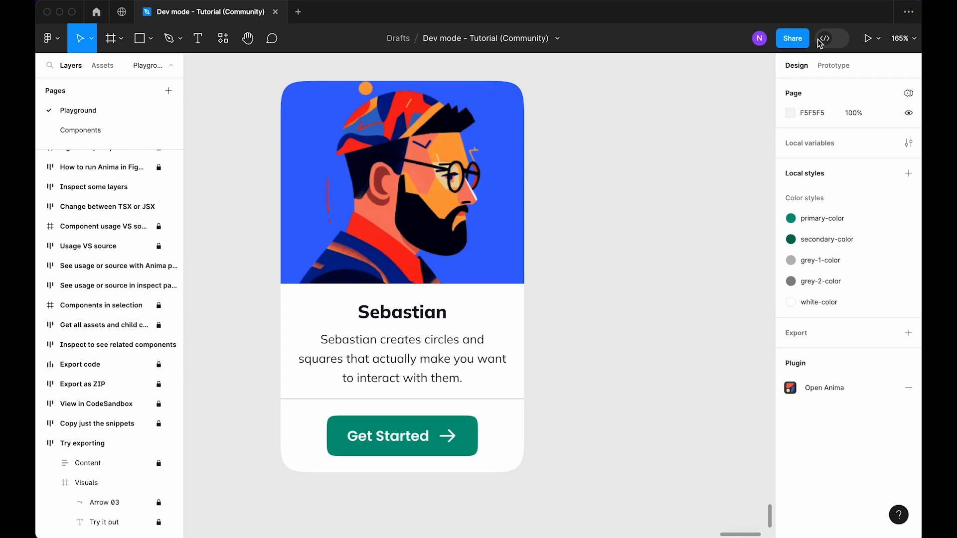
Turn on Dev Mode with the toolbar toggle
{"action": "left_click", "coordinate": [831, 38]}
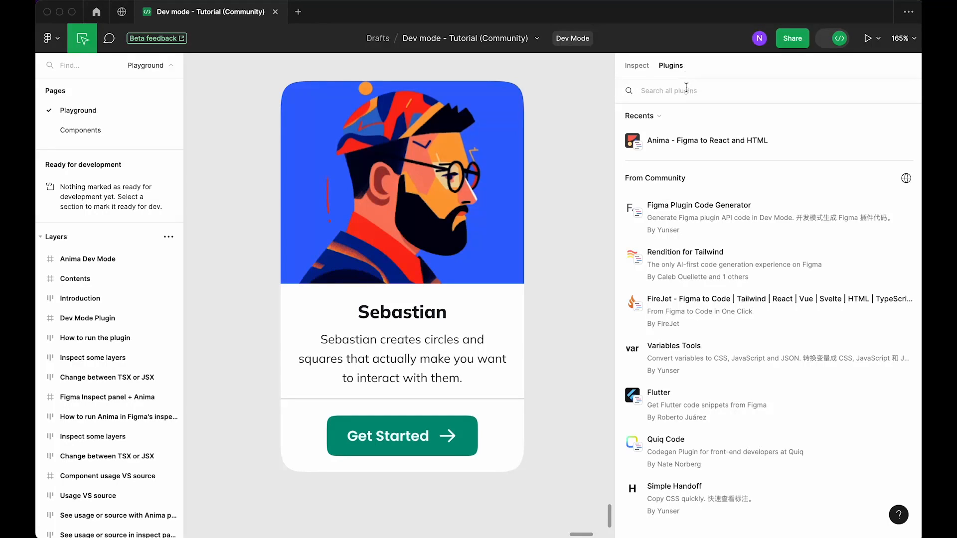
Search plugins for 'anima' and run Anima - Figma to React and HTML
{"action": "type", "text": "anima"}
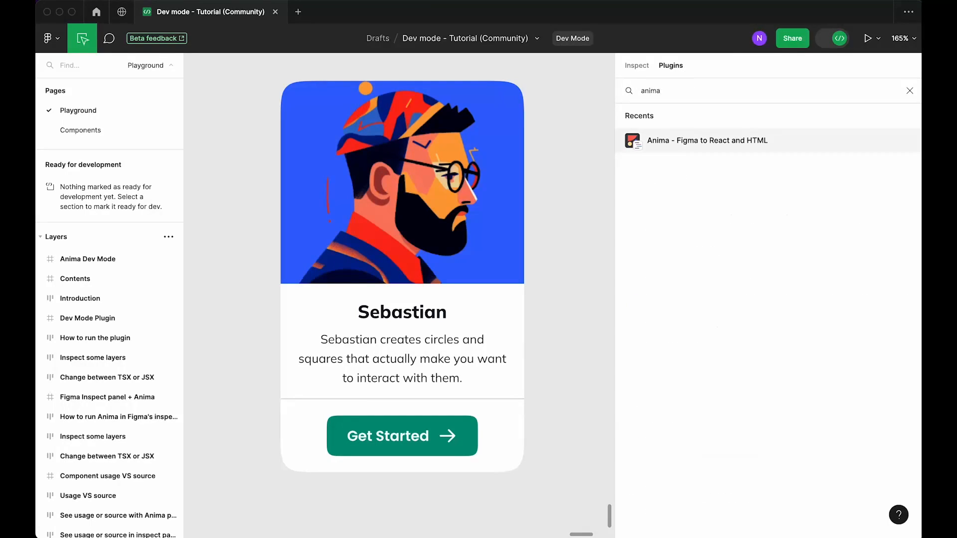
{"action": "mouse_move", "coordinate": [847, 149]}
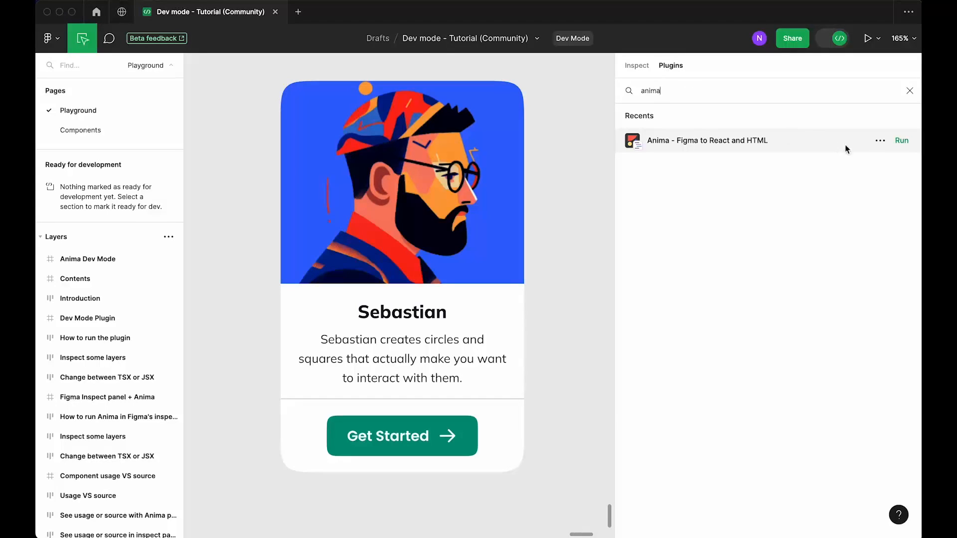
{"action": "left_click", "coordinate": [880, 141]}
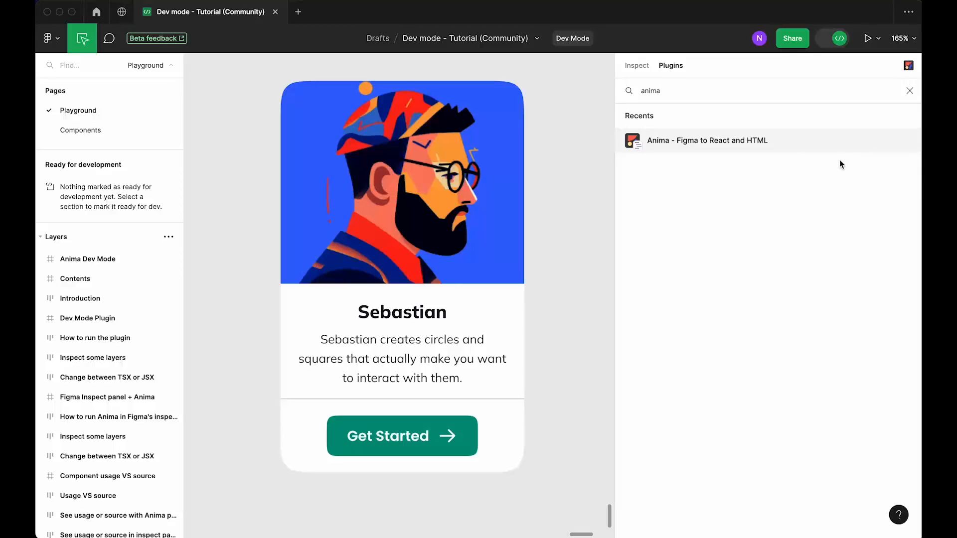
{"action": "left_click", "coordinate": [707, 139]}
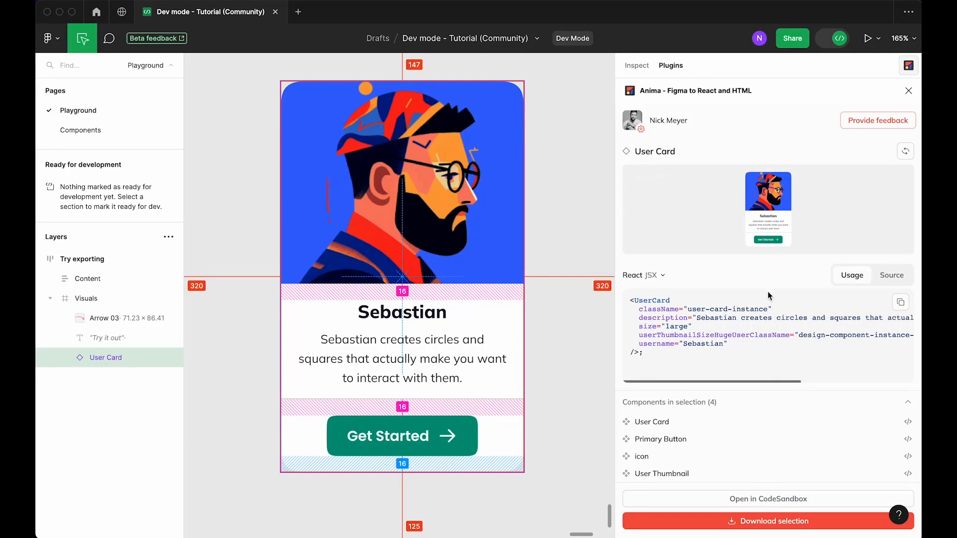
{"action": "mouse_move", "coordinate": [786, 314]}
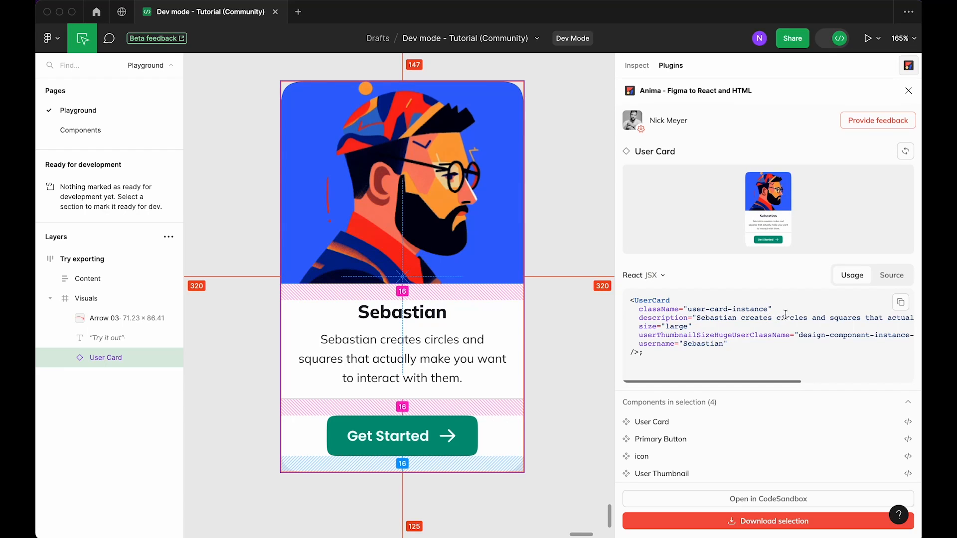
Show the User Card's index.jsx source, then its style.css rules, in Anima
{"action": "left_click", "coordinate": [891, 275]}
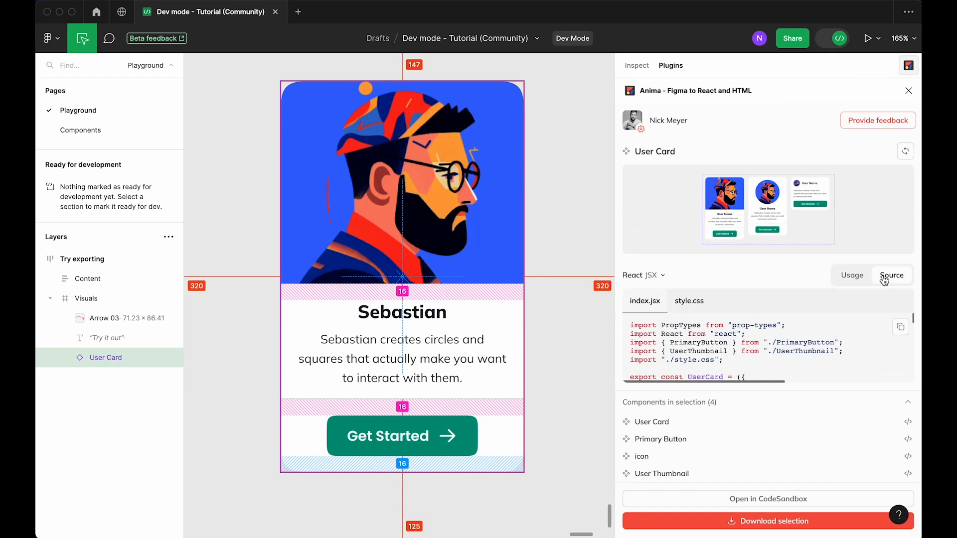
{"action": "scroll", "scroll_direction": "down", "scroll_amount": 3}
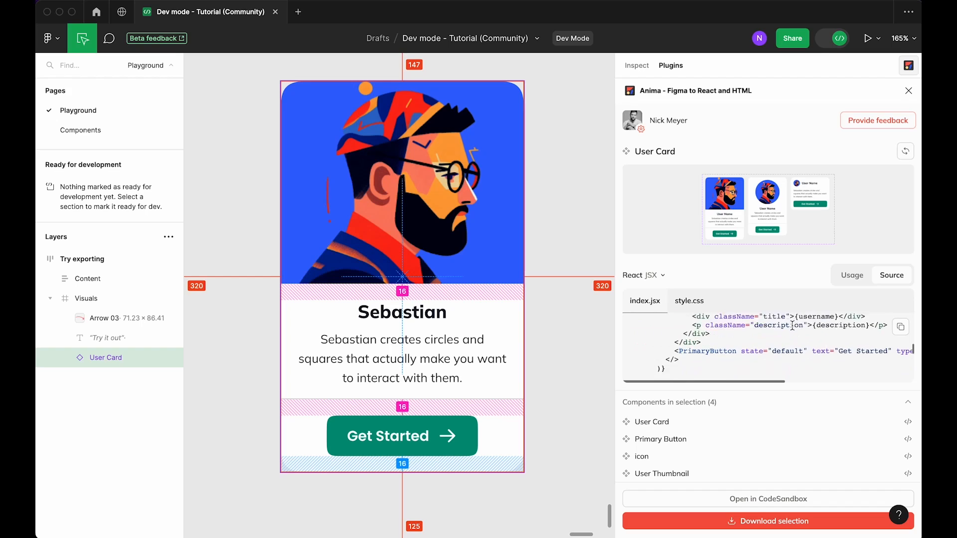
{"action": "left_click", "coordinate": [689, 301]}
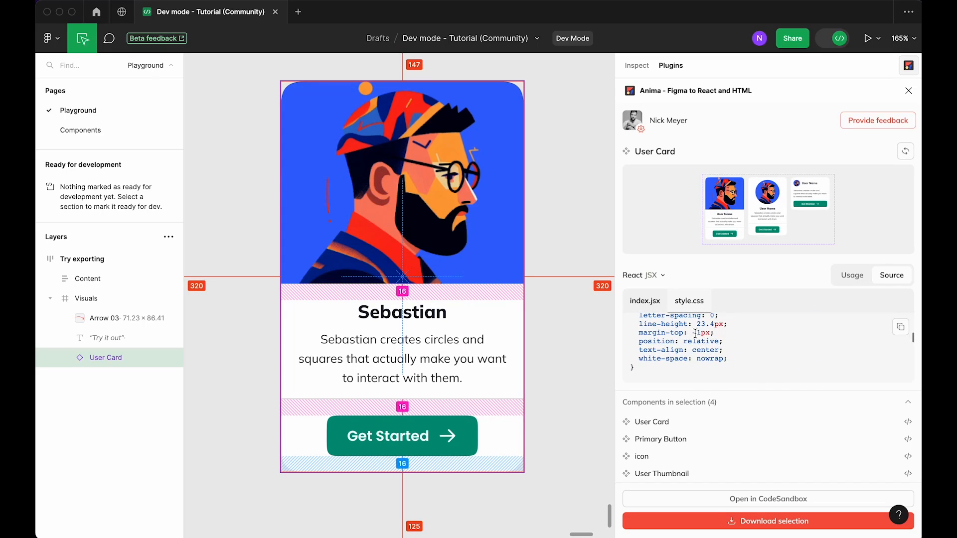
{"action": "mouse_move", "coordinate": [769, 228]}
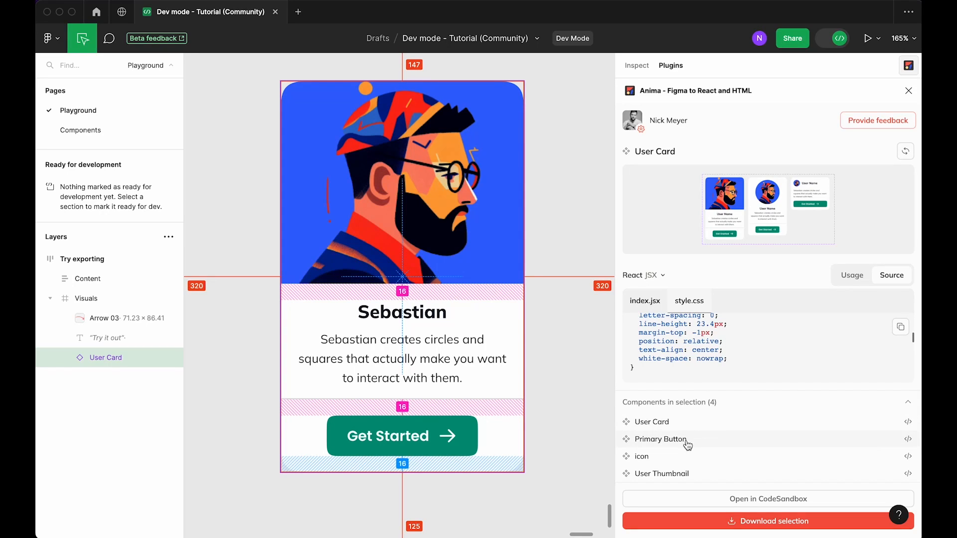
Preview the Primary Button code as TSX, then switch it back to JSX
{"action": "left_click", "coordinate": [661, 439]}
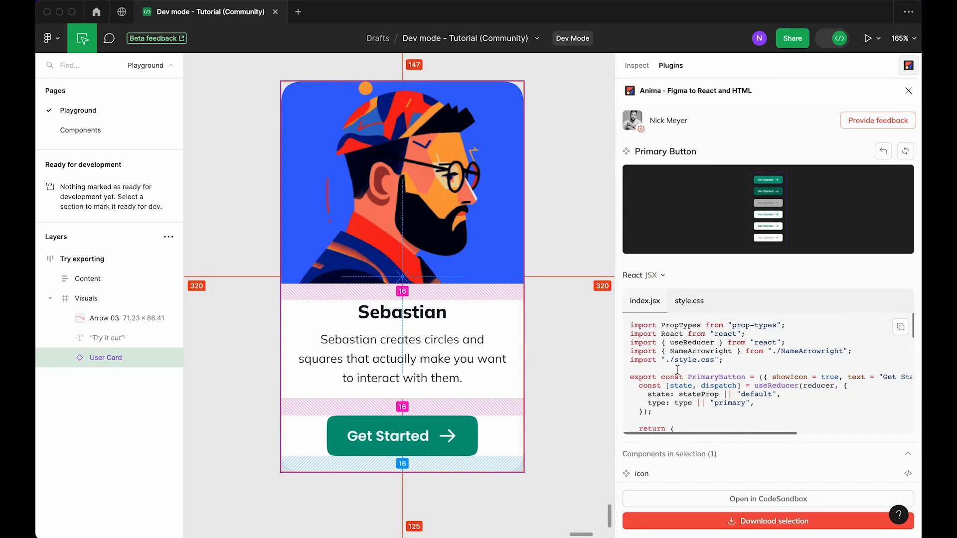
{"action": "left_click", "coordinate": [658, 275]}
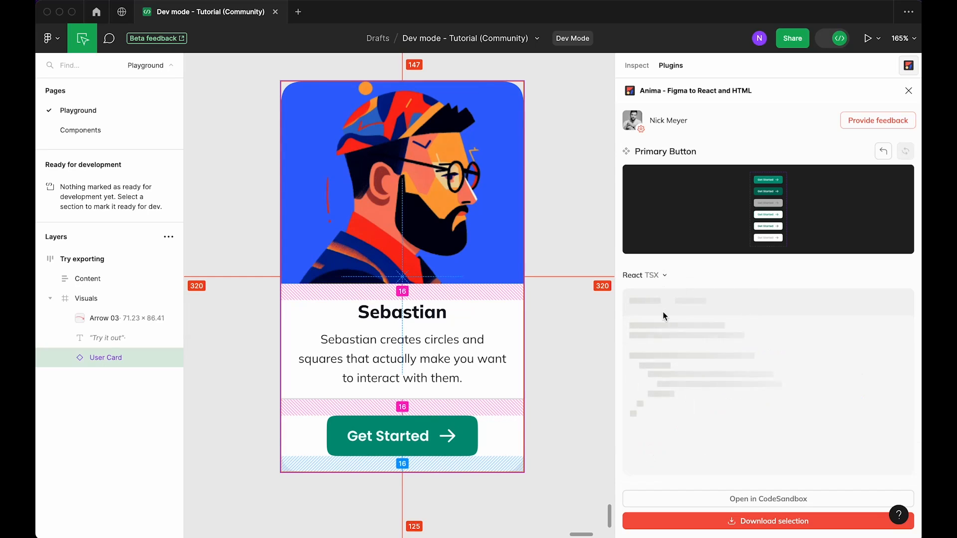
{"action": "left_click", "coordinate": [644, 275]}
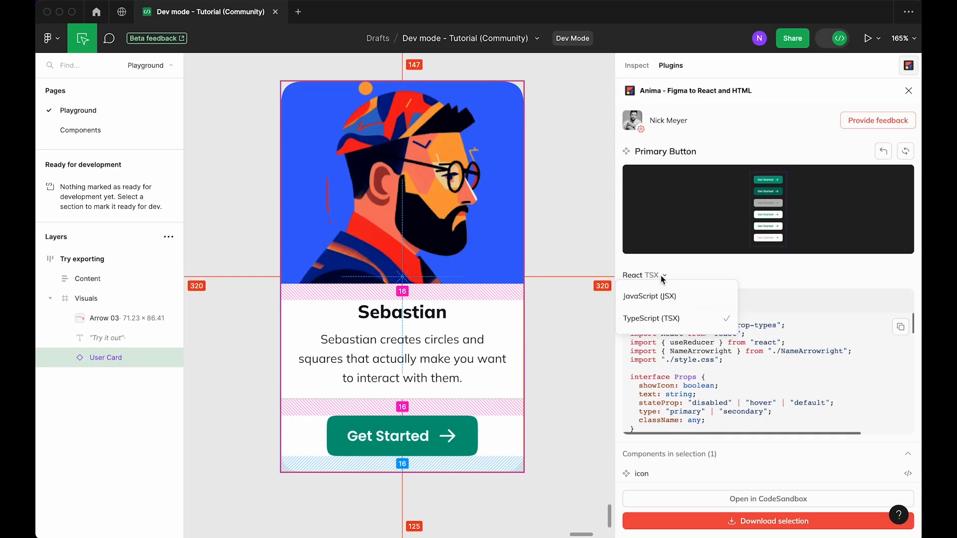
{"action": "left_click", "coordinate": [649, 296]}
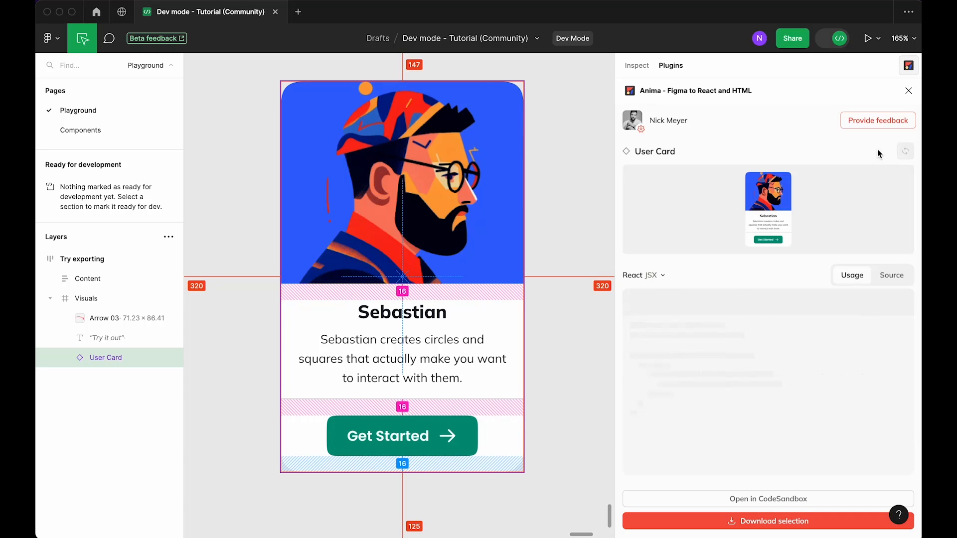
Copy the User Card's JSX source and download the code as a zip
{"action": "left_click", "coordinate": [891, 275]}
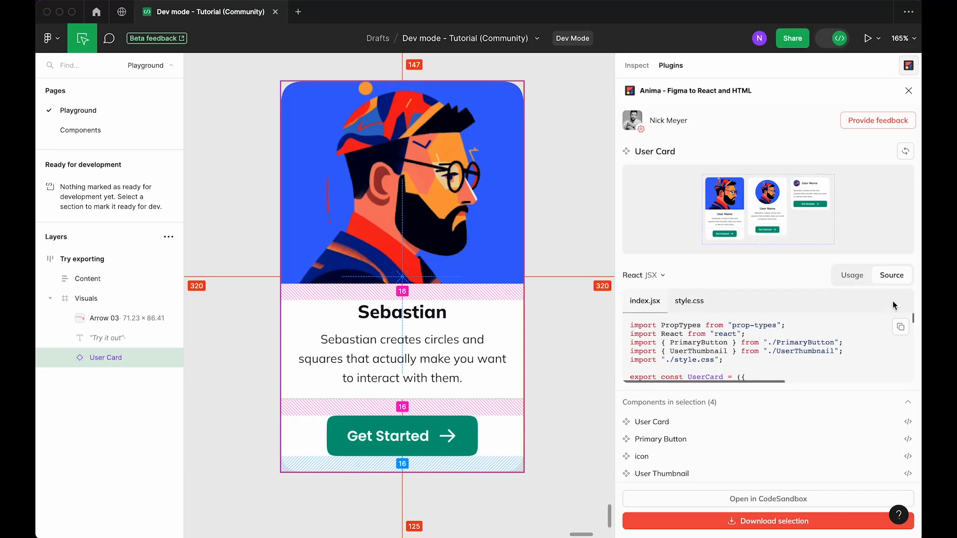
{"action": "left_click", "coordinate": [900, 328]}
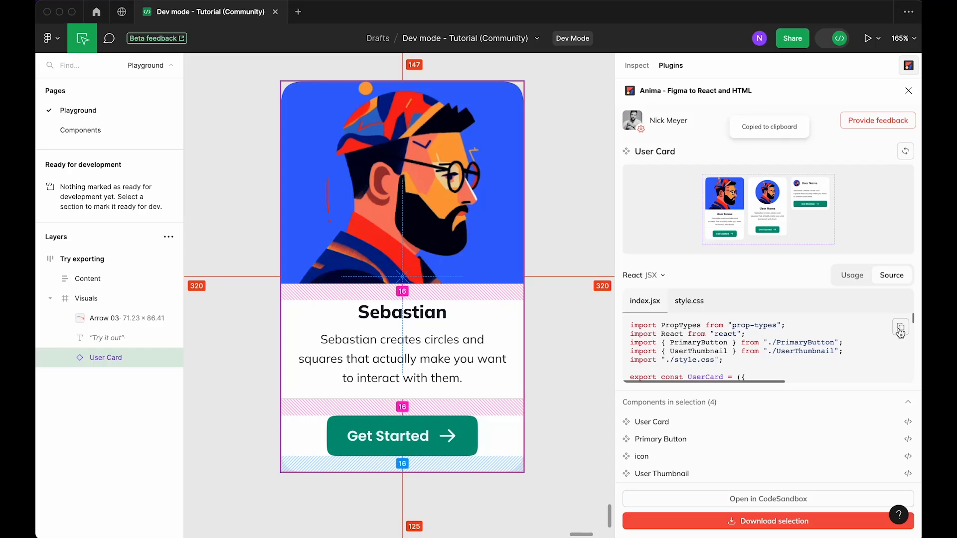
{"action": "left_click", "coordinate": [900, 328]}
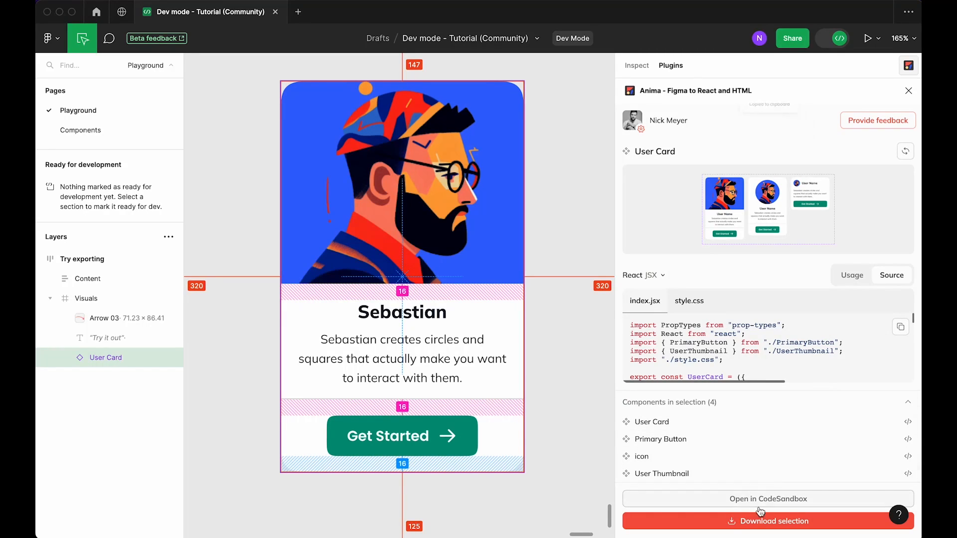
{"action": "left_click", "coordinate": [768, 521]}
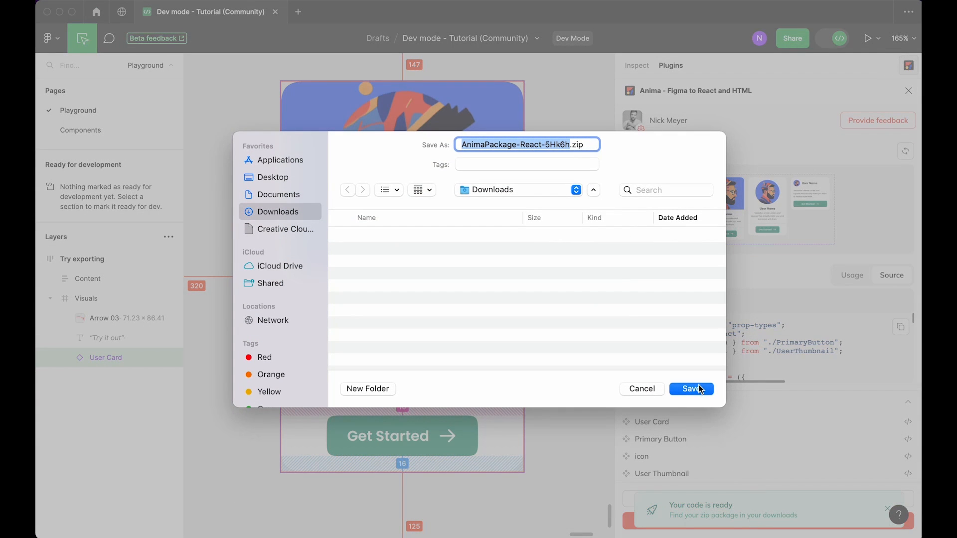
Save the React zip to Downloads and open the project in CodeSandbox
{"action": "left_click", "coordinate": [691, 389]}
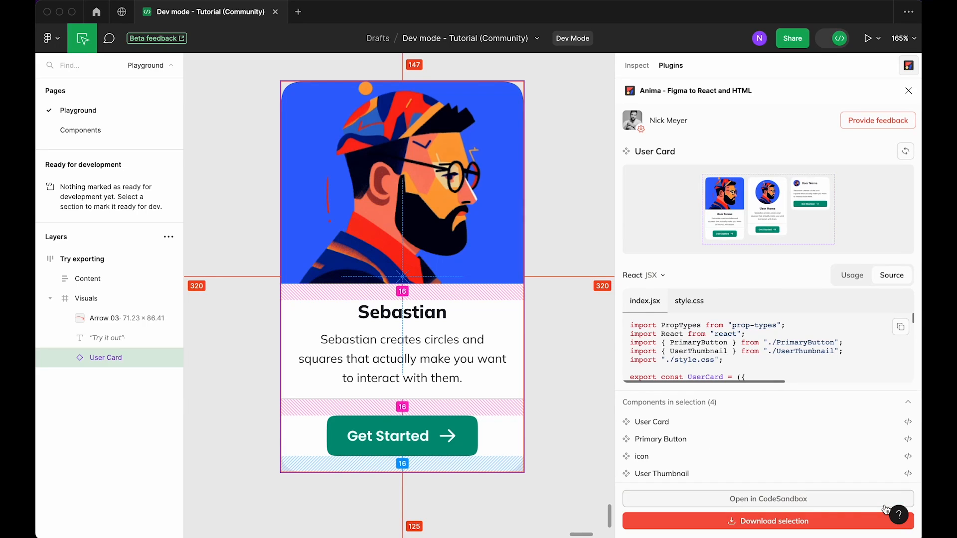
{"action": "left_click", "coordinate": [768, 520]}
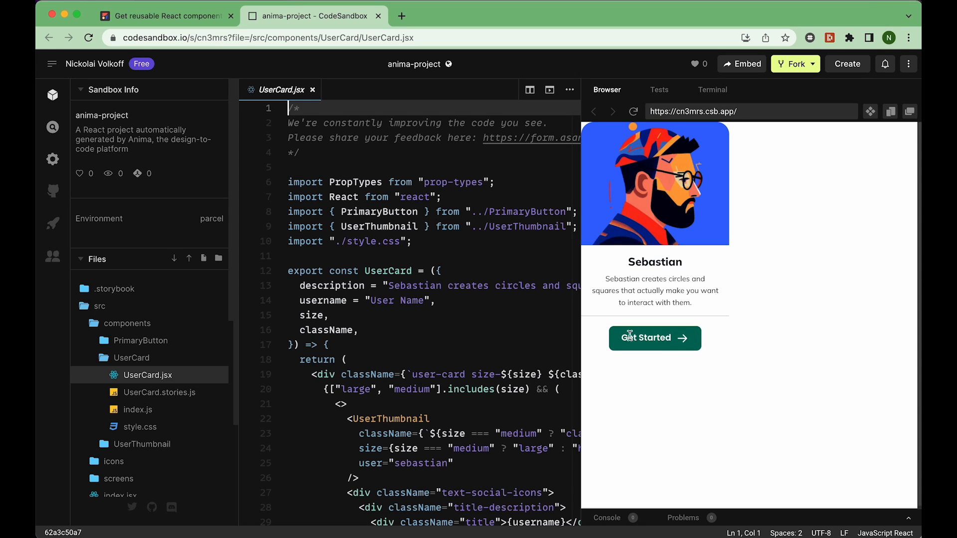
Scroll through UserCard.jsx, then open style.css and review its .user-card rules
{"action": "scroll", "scroll_direction": "down", "scroll_amount": 3}
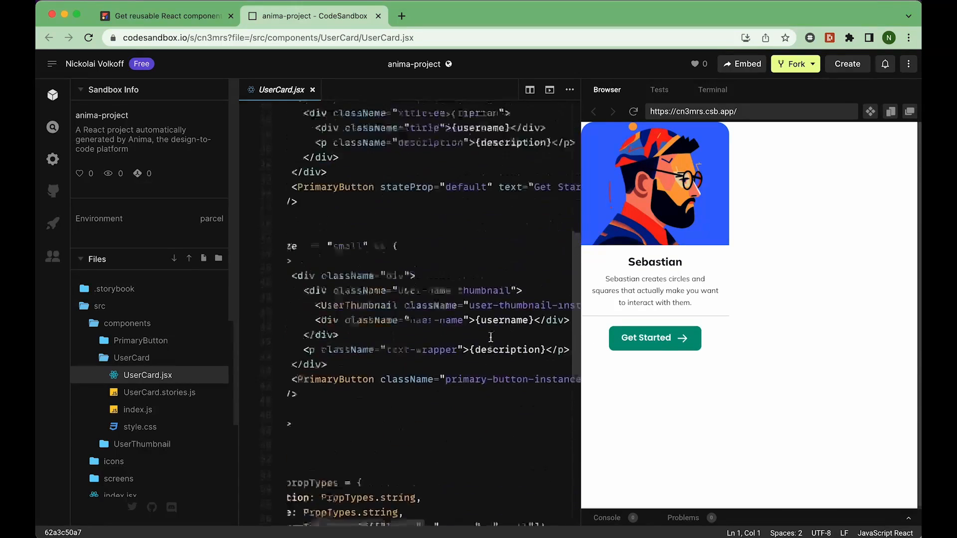
{"action": "scroll", "scroll_direction": "up", "scroll_amount": 3}
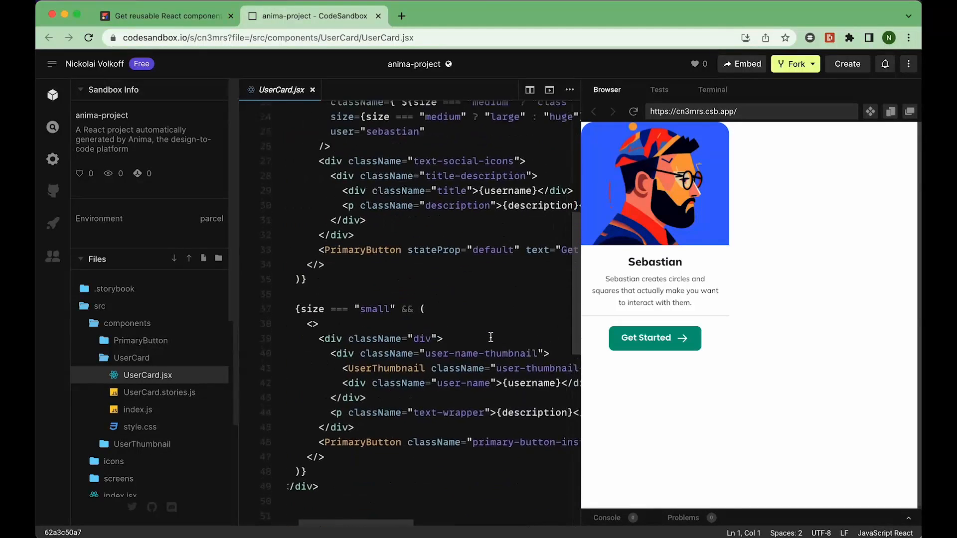
{"action": "scroll", "scroll_direction": "up", "scroll_amount": 3}
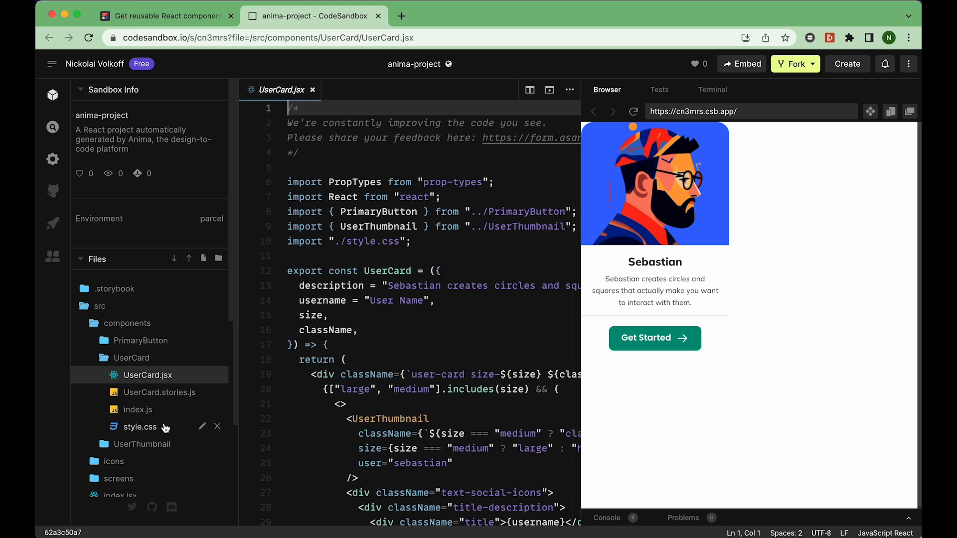
{"action": "left_click", "coordinate": [139, 427]}
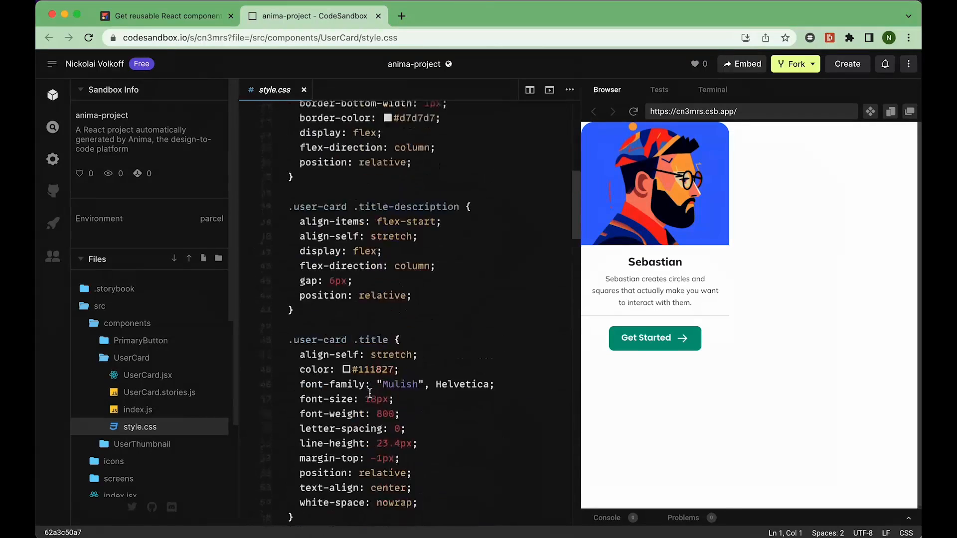
{"action": "scroll", "scroll_direction": "up", "scroll_amount": 3}
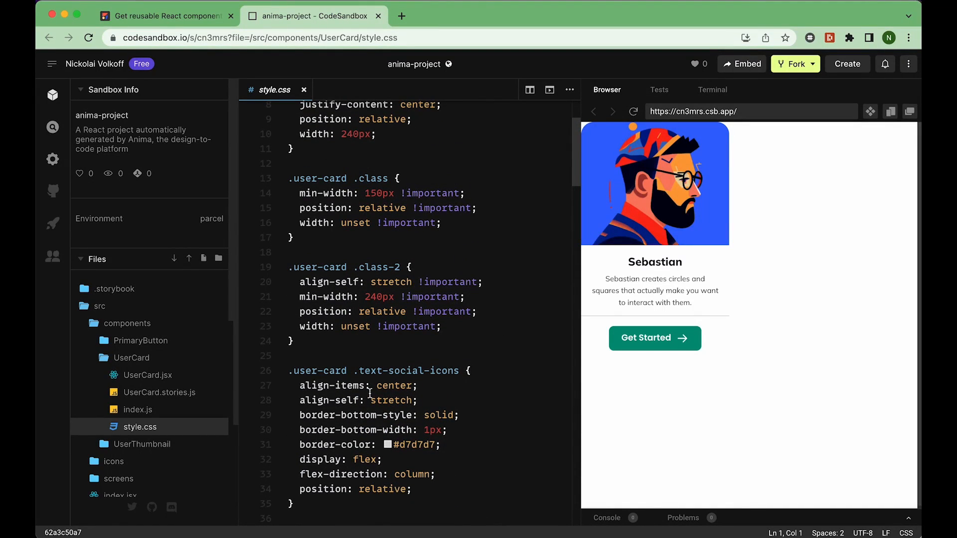